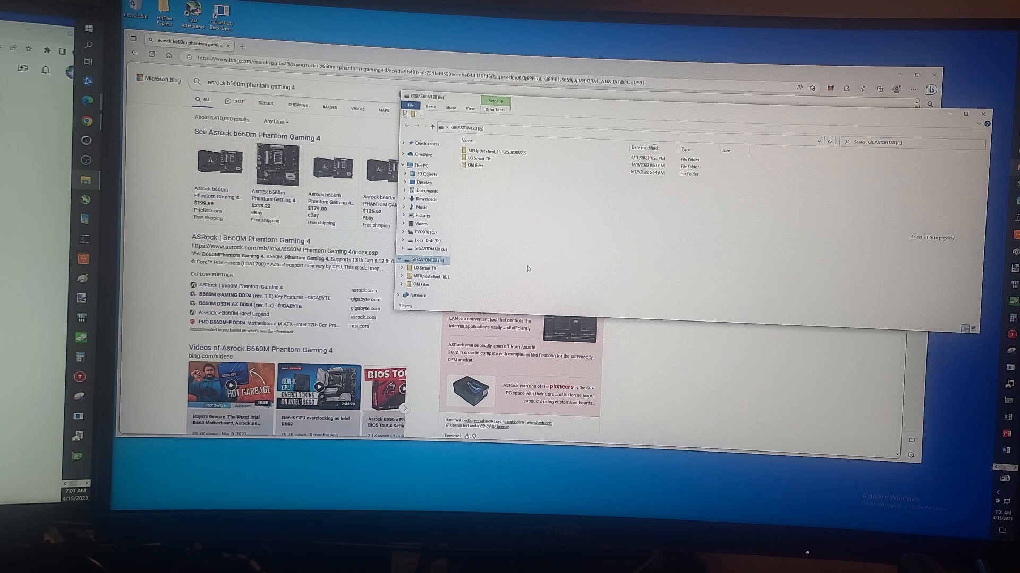
{"action": "mouse_move", "coordinate": [524, 272]}
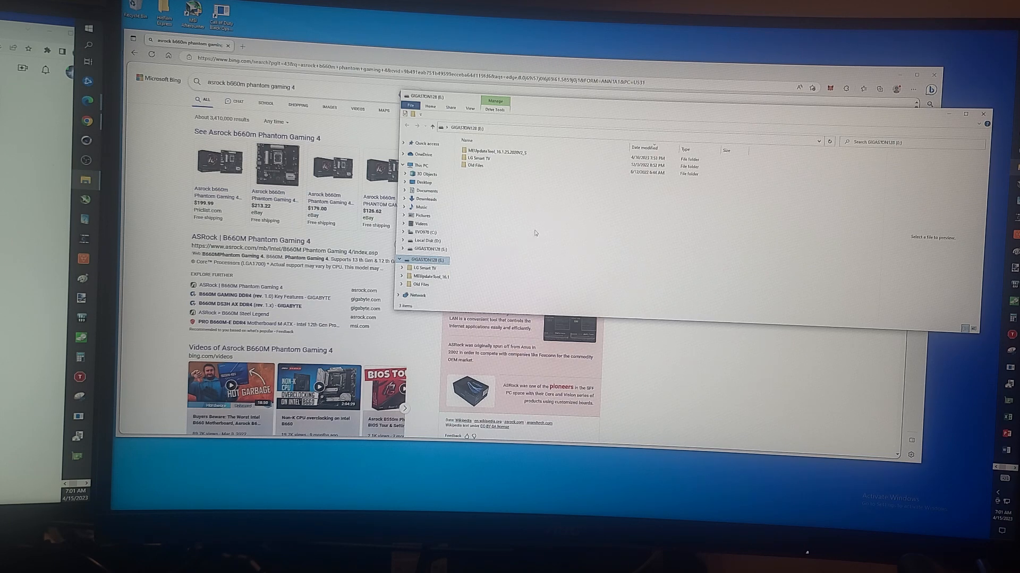
Step: Bring the Edge window with the Bing results for 'asrock b660m phantom gaming 4' in front of File Explorer
{"action": "left_click", "coordinate": [498, 151]}
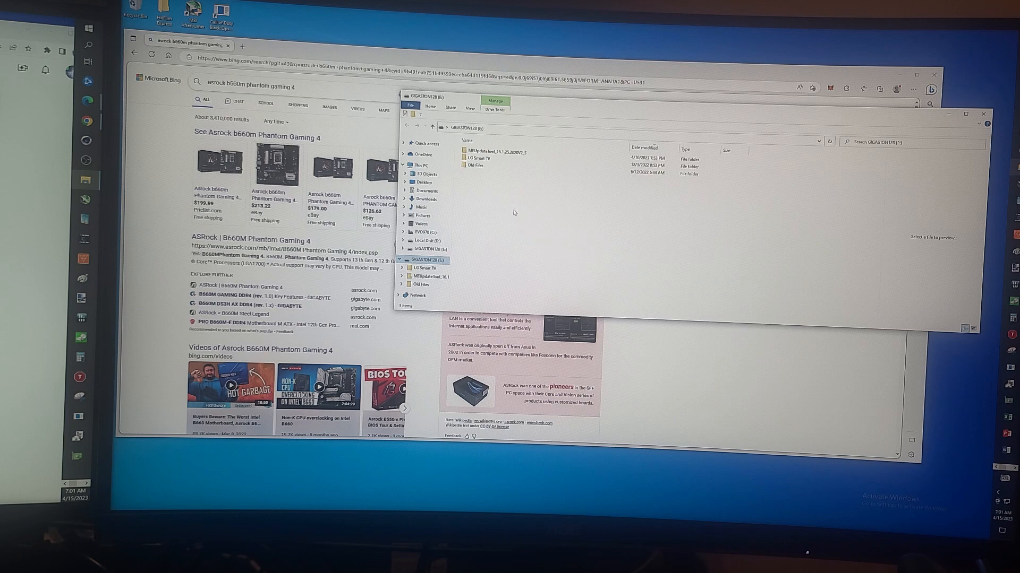
{"action": "mouse_move", "coordinate": [489, 198]}
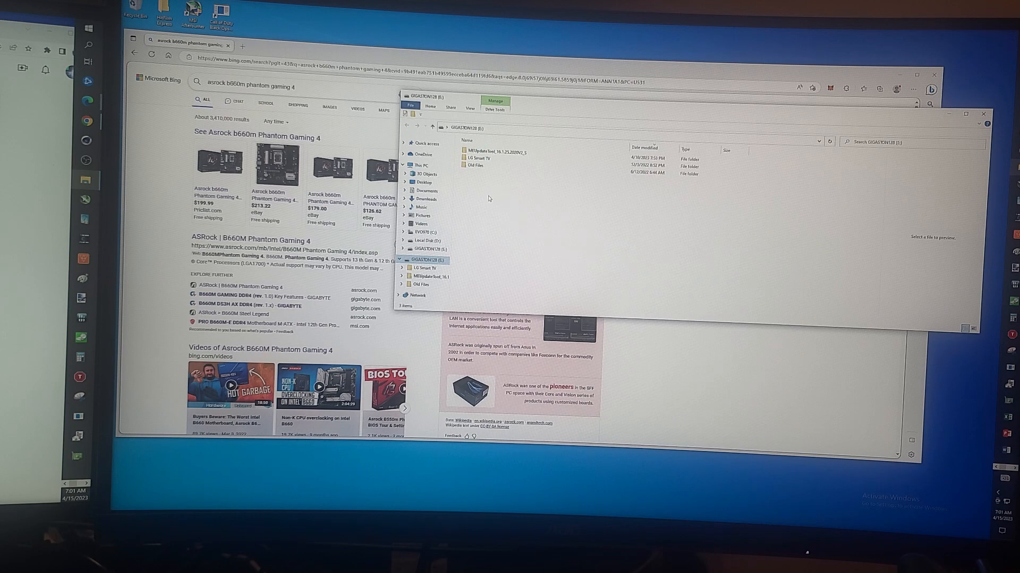
{"action": "mouse_move", "coordinate": [501, 235]}
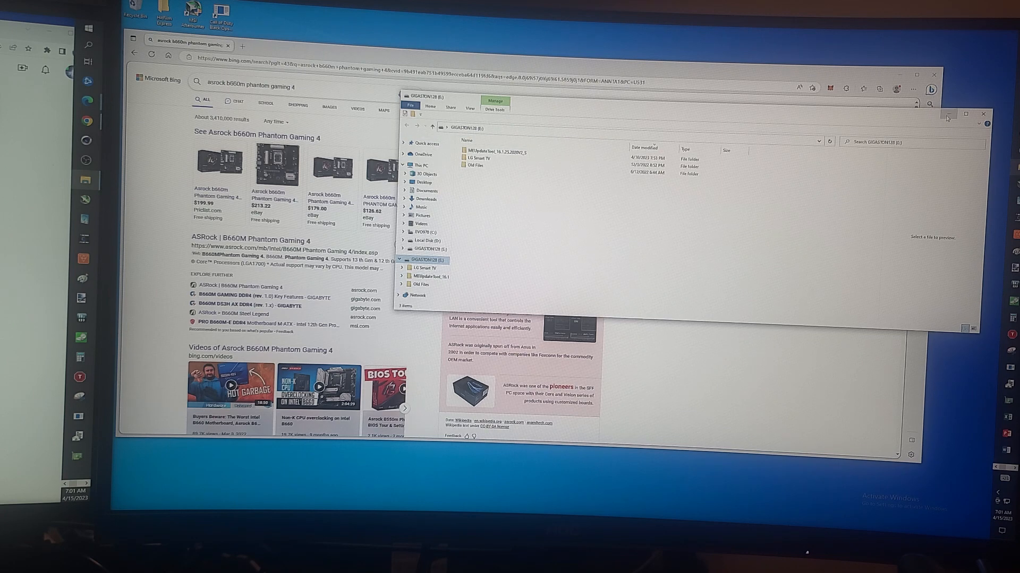
{"action": "left_click", "coordinate": [982, 113]}
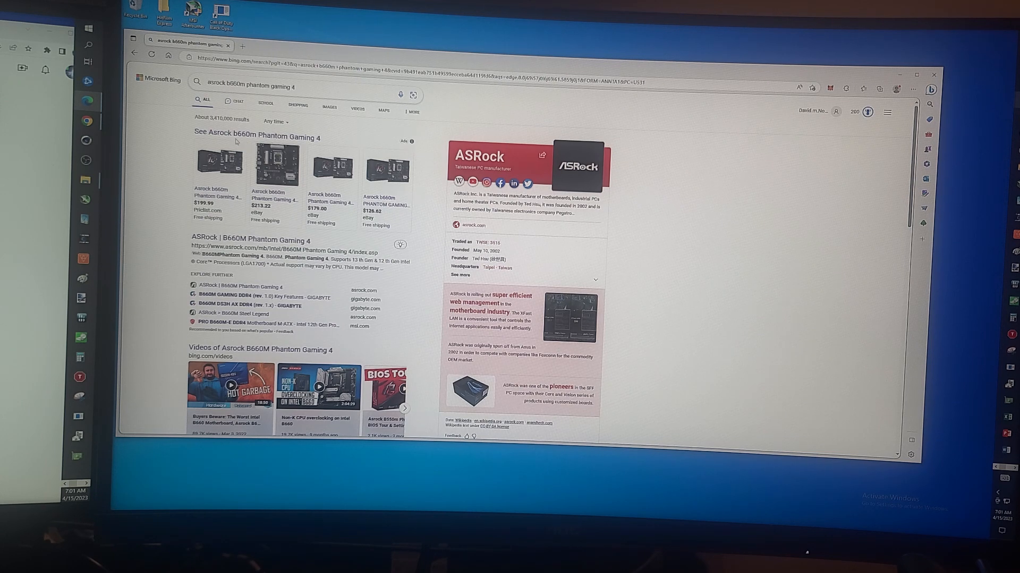
{"action": "left_click", "coordinate": [292, 86]}
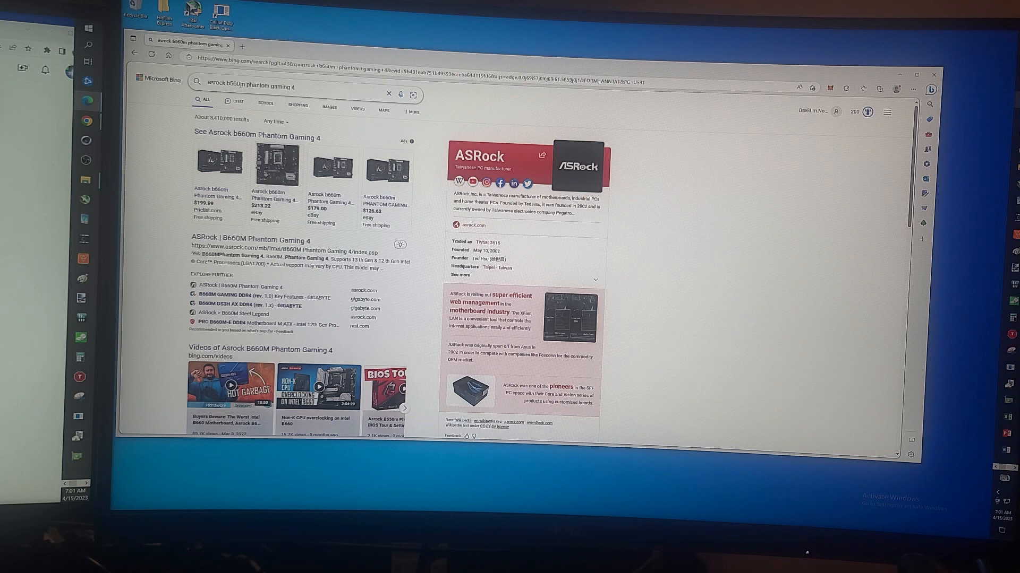
{"action": "left_click", "coordinate": [280, 86]}
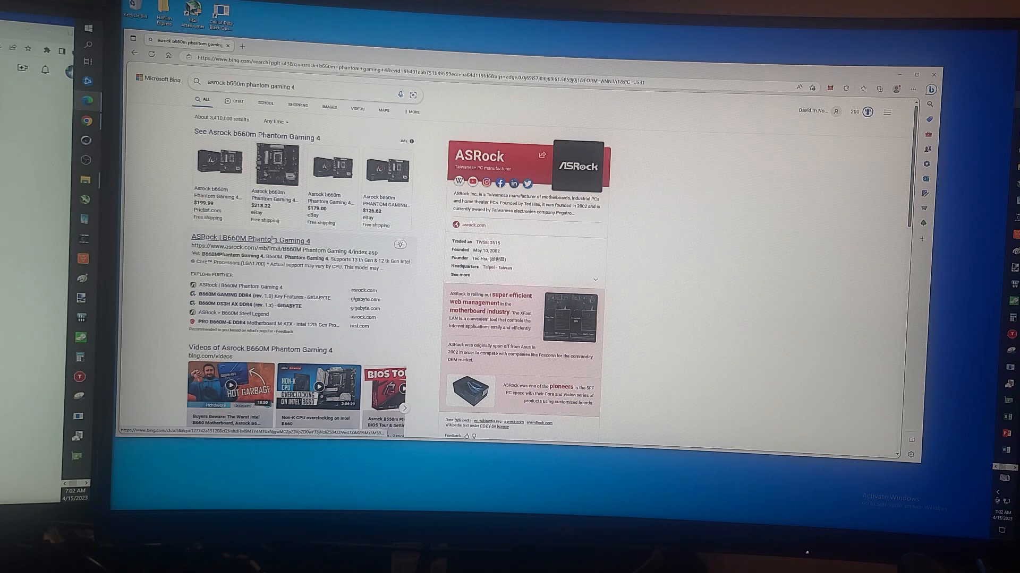
Step: Open the 'ASRock | B660M Phantom Gaming 4' result in a new tab
{"action": "left_click", "coordinate": [249, 240]}
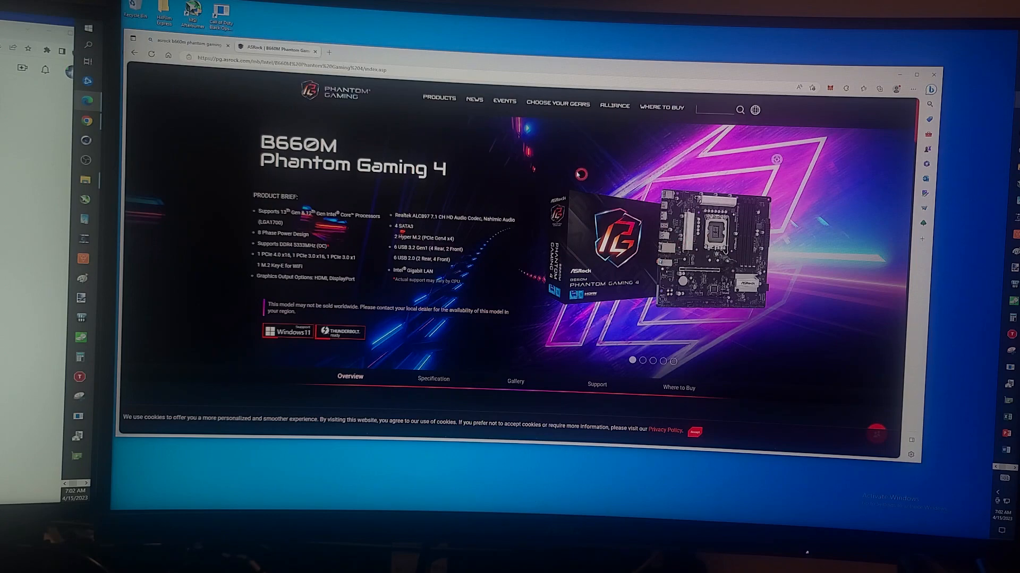
{"action": "mouse_move", "coordinate": [556, 166]}
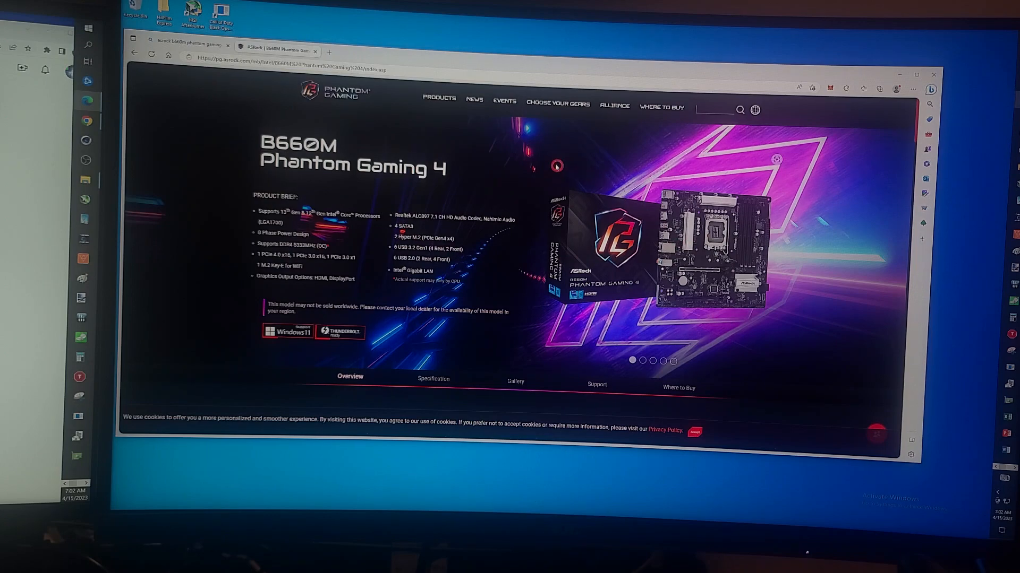